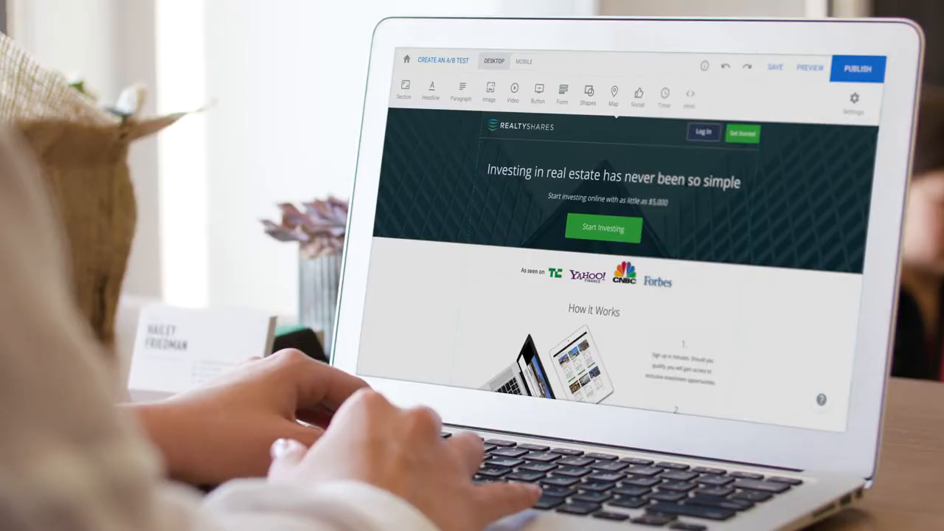
# Reword the headline to "Investing in real estate has never been easier"
pyautogui.click(611, 177)
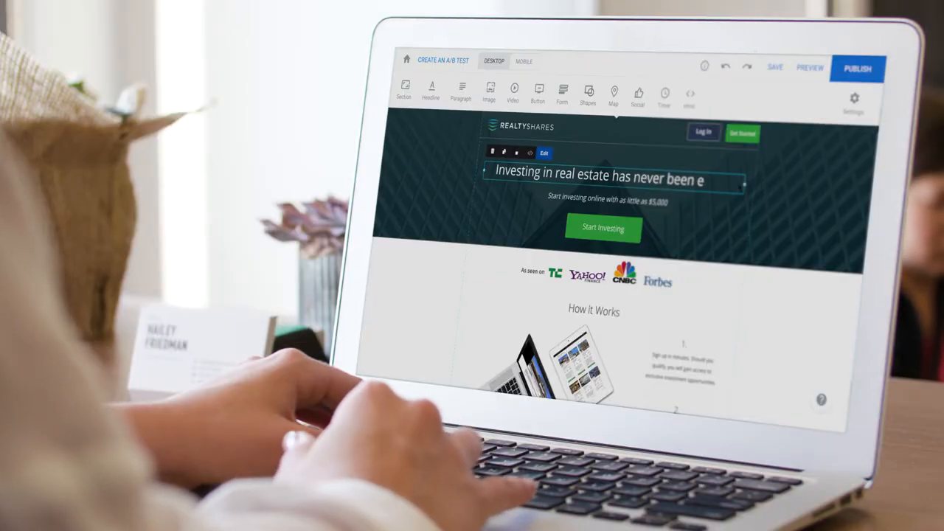
pyautogui.write('asier')
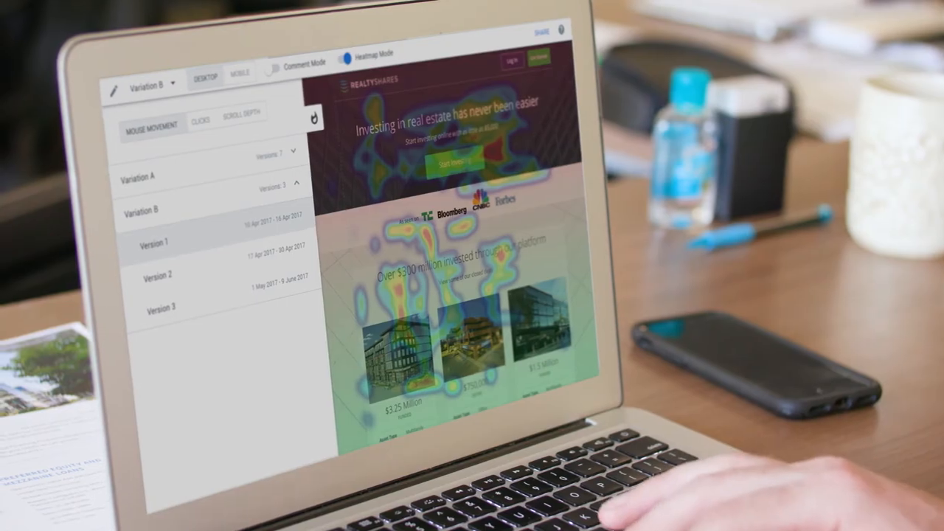
# Switch the Variation B Version 1 heatmap from Mouse Movement to Clicks
pyautogui.click(207, 121)
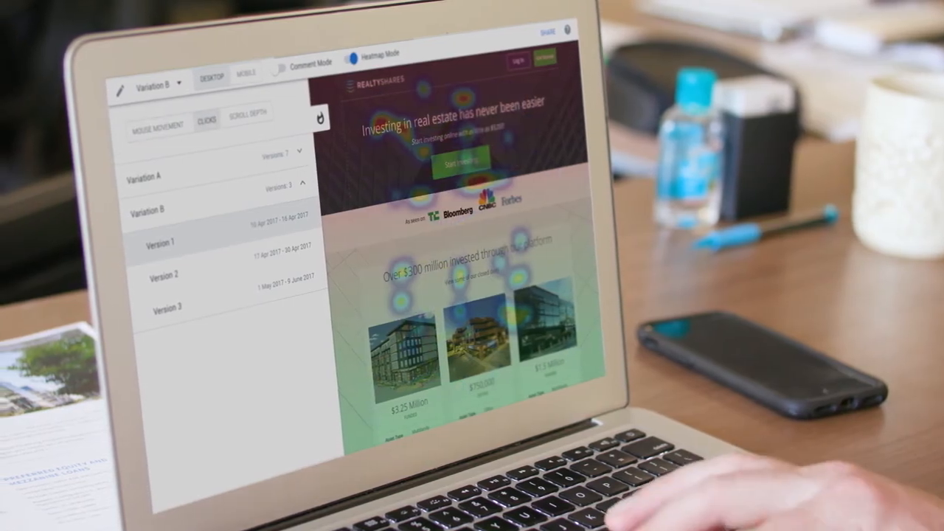